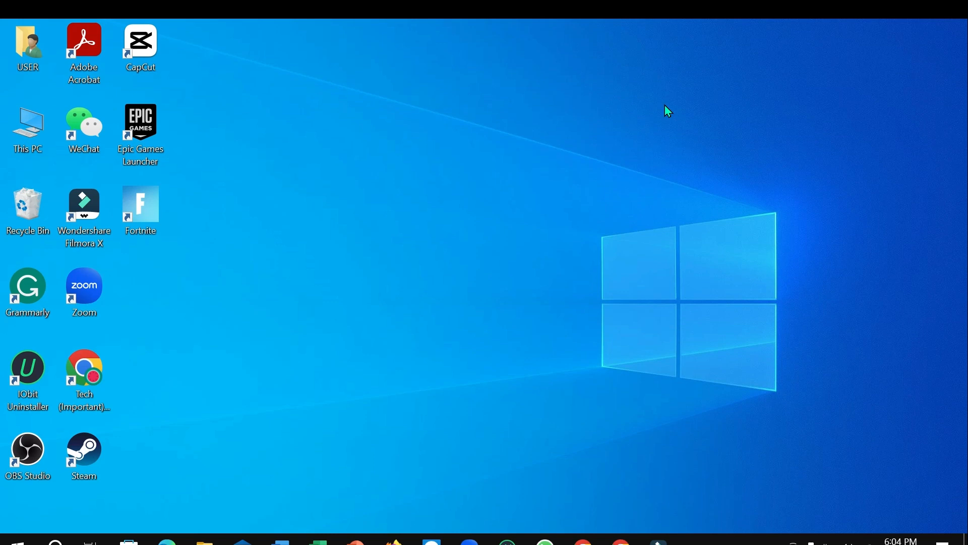
pyautogui.moveTo(632, 473)
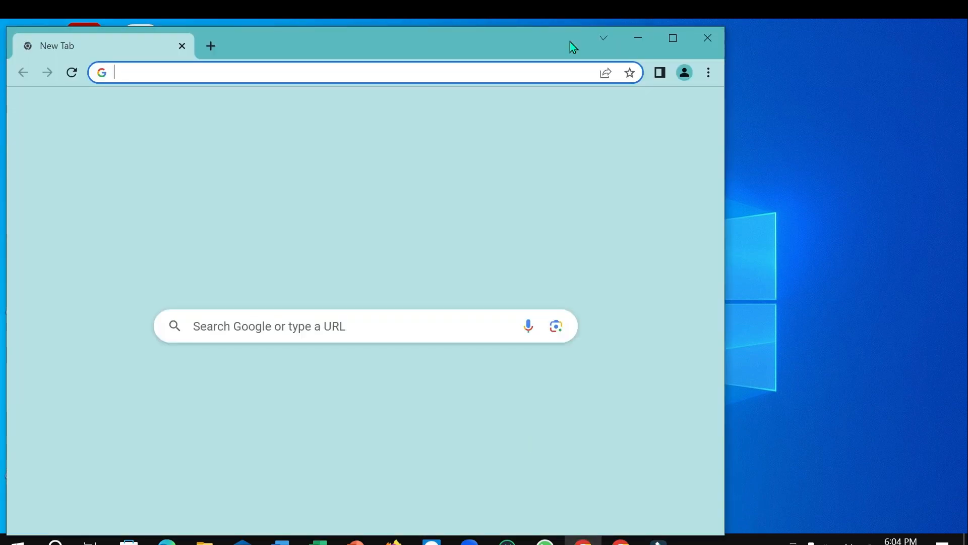
# Maximize the Chrome window and open the Google apps launcher.
pyautogui.click(672, 38)
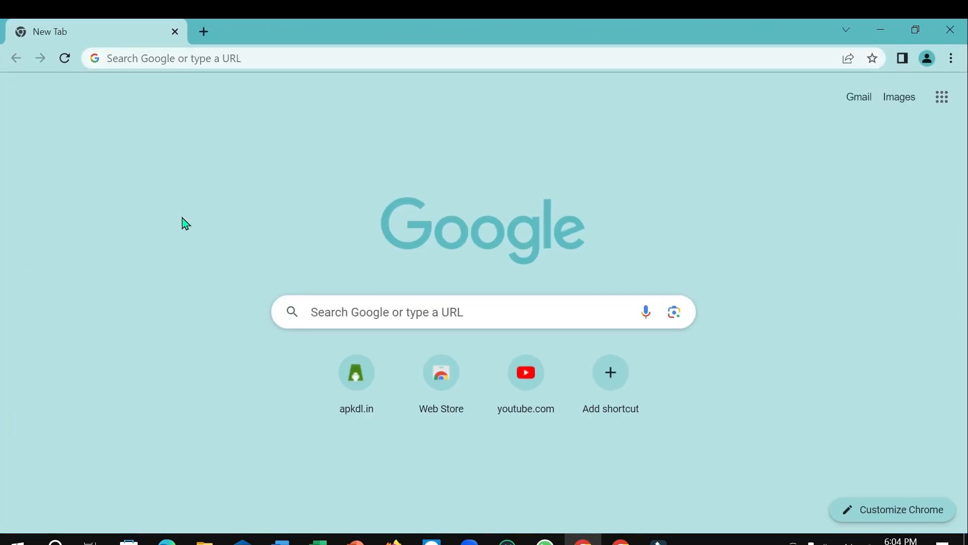
pyautogui.moveTo(861, 145)
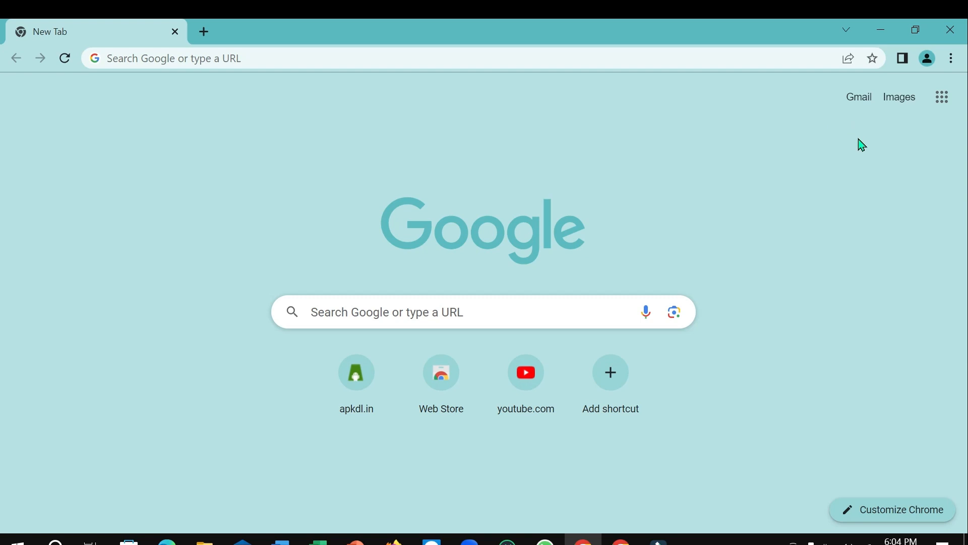
pyautogui.moveTo(941, 96)
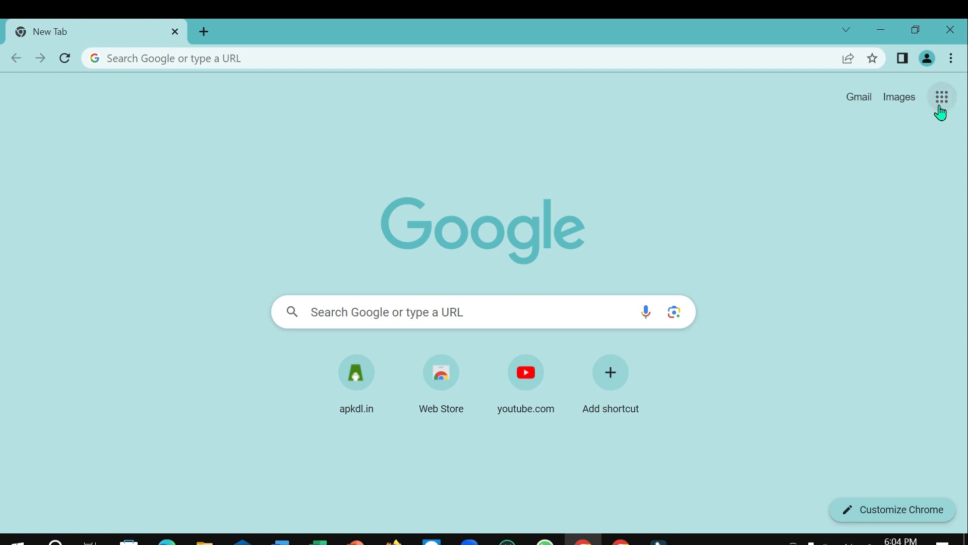
pyautogui.moveTo(942, 98)
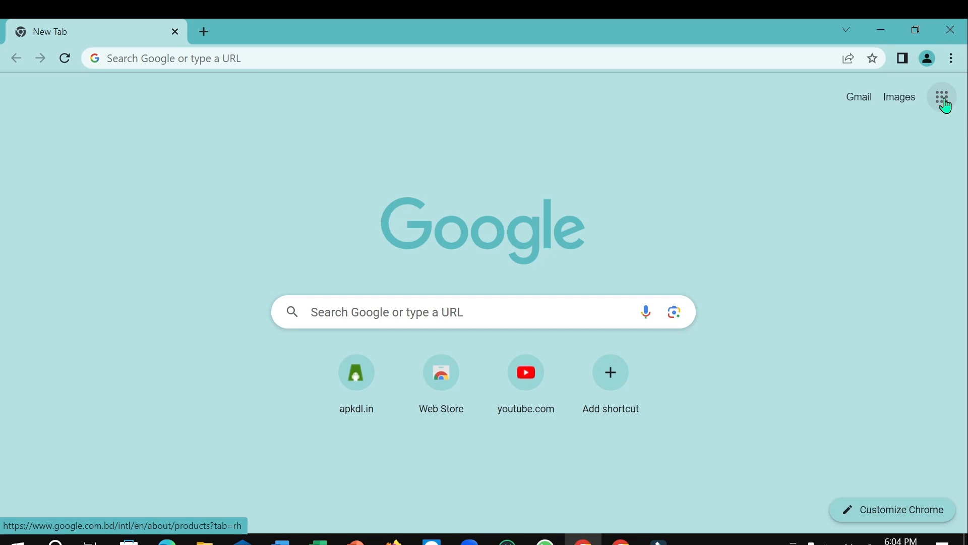
pyautogui.click(942, 96)
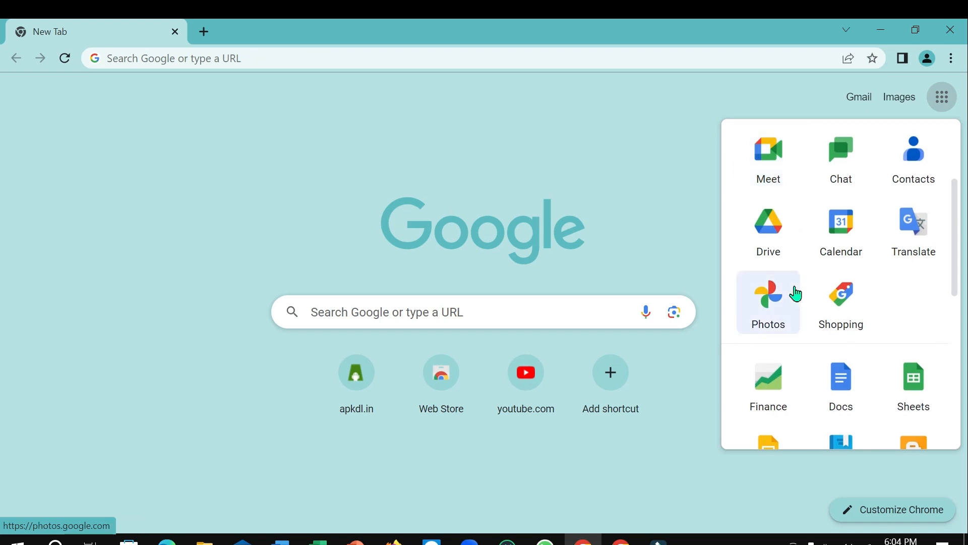
pyautogui.moveTo(774, 295)
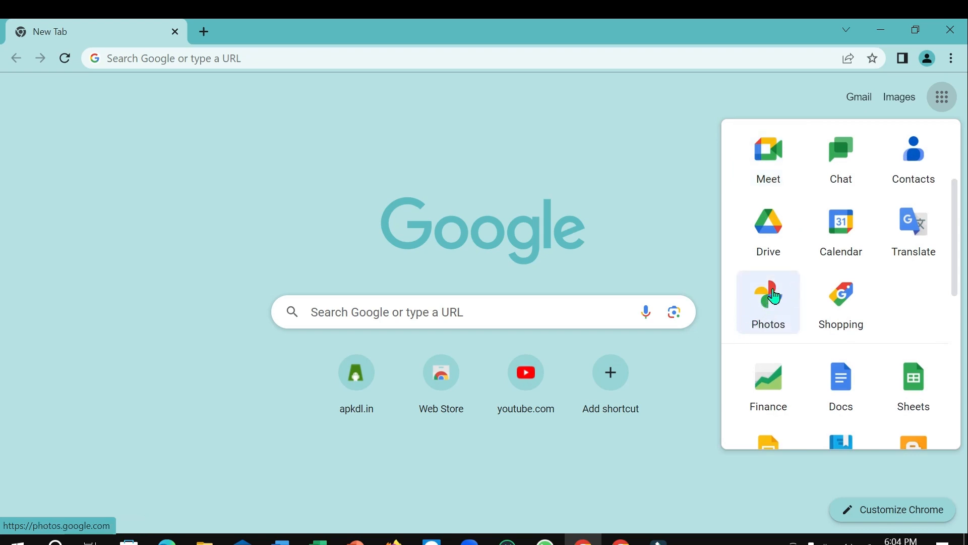
# Open Google Photos from the apps grid and bring up Chrome's three-dot menu.
pyautogui.click(768, 296)
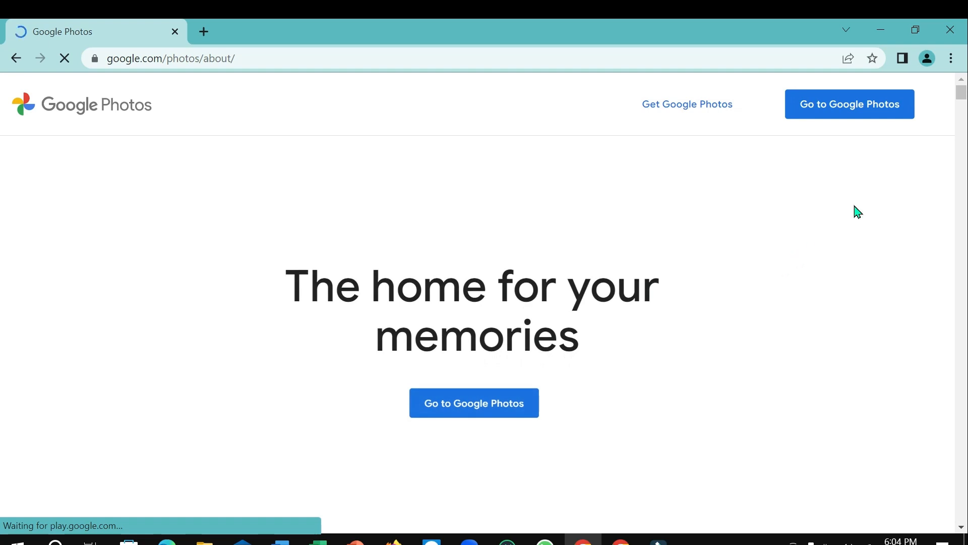
pyautogui.click(950, 58)
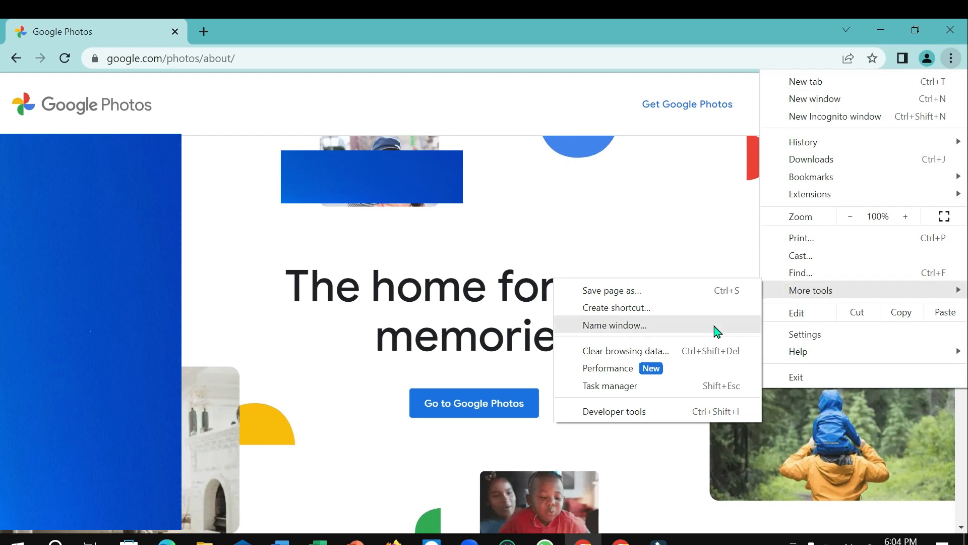
pyautogui.moveTo(639, 317)
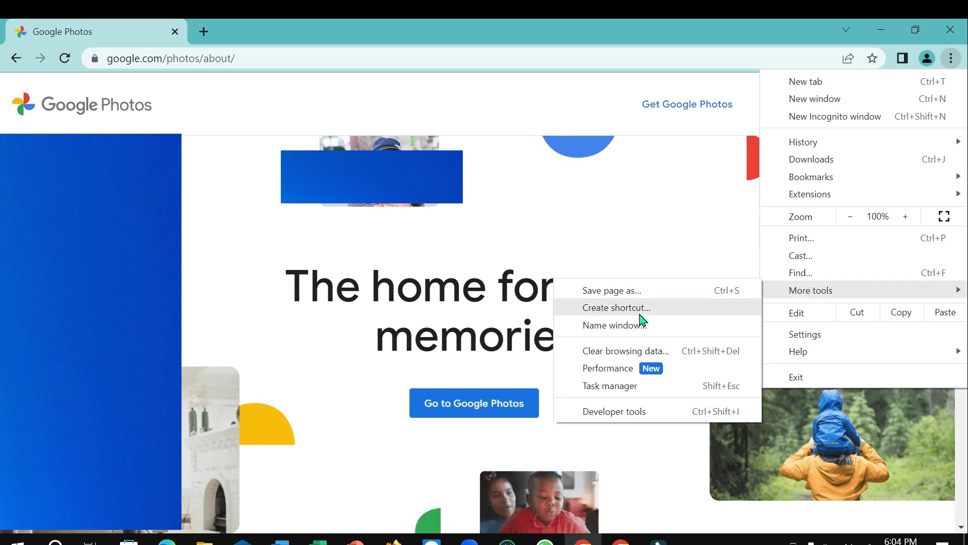
# Create the Google Photos shortcut, minimize its app window, and select the desktop icon.
pyautogui.click(617, 308)
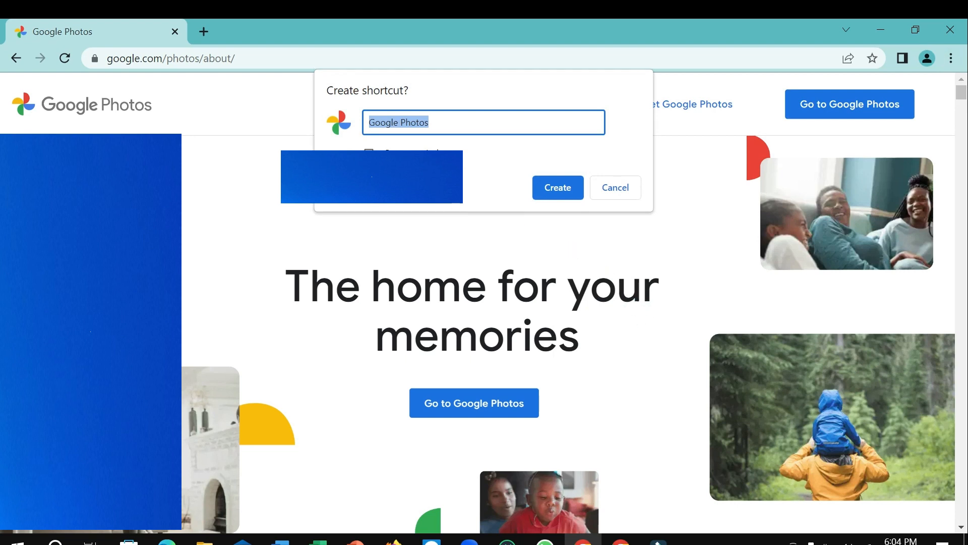
pyautogui.moveTo(431, 285)
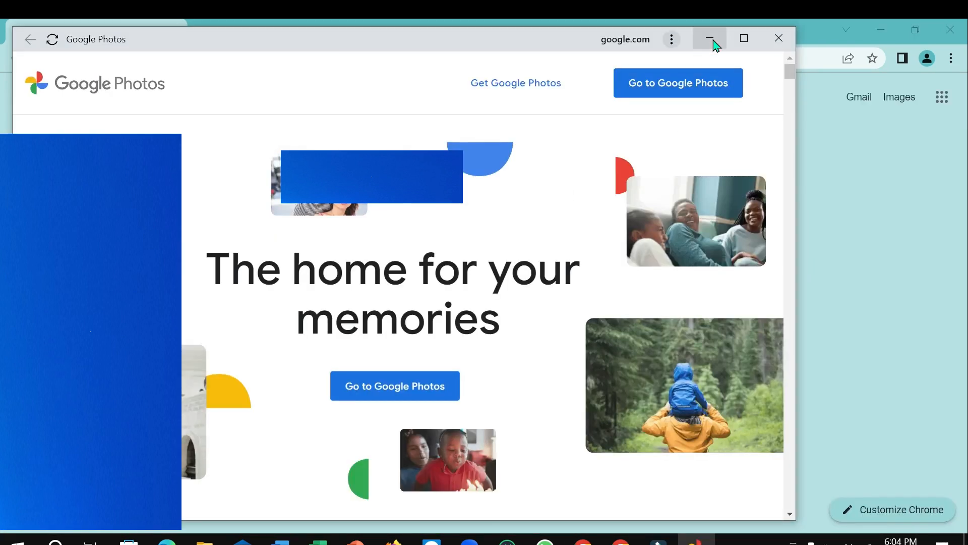
pyautogui.click(710, 38)
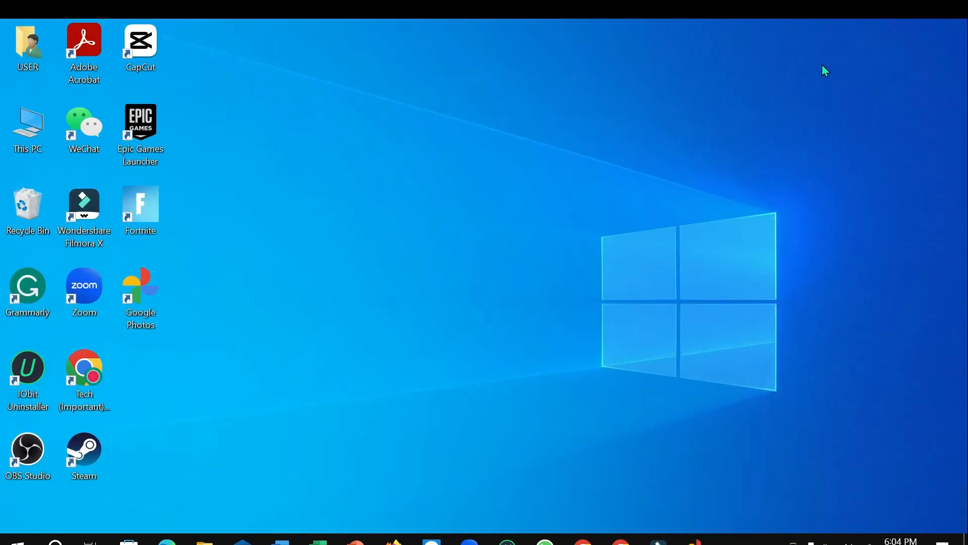
pyautogui.click(140, 290)
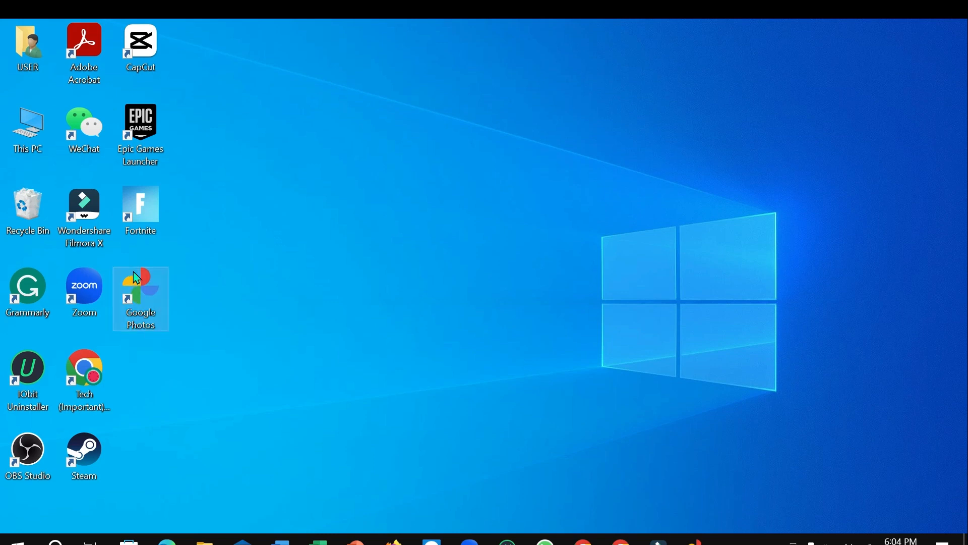